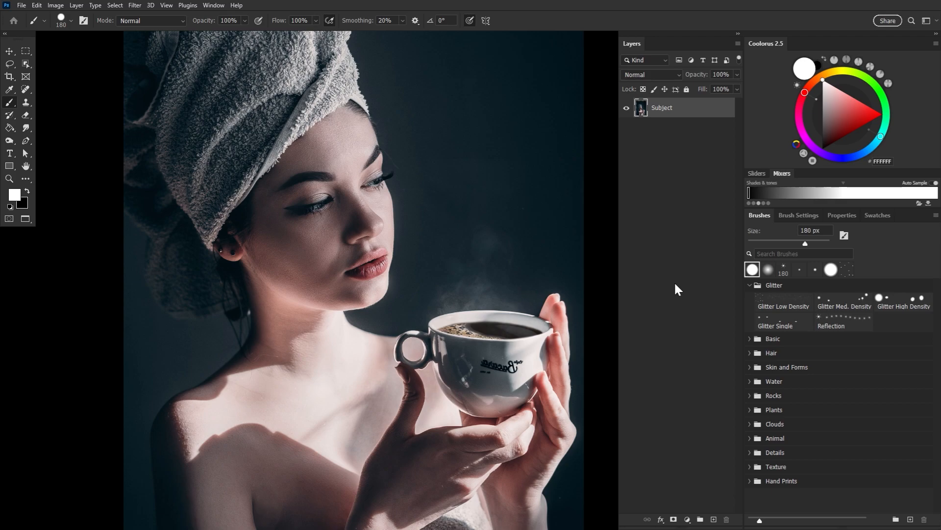
Create a new Overlay layer with the Glitter Low Density brush and white #FFFFFF paint colour
{"action": "left_click", "coordinate": [783, 302]}
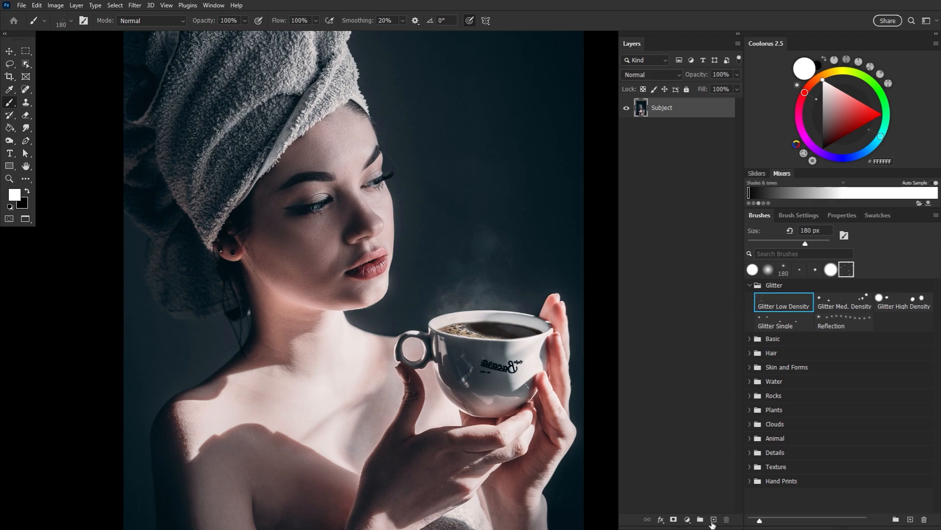
{"action": "left_click", "coordinate": [651, 74]}
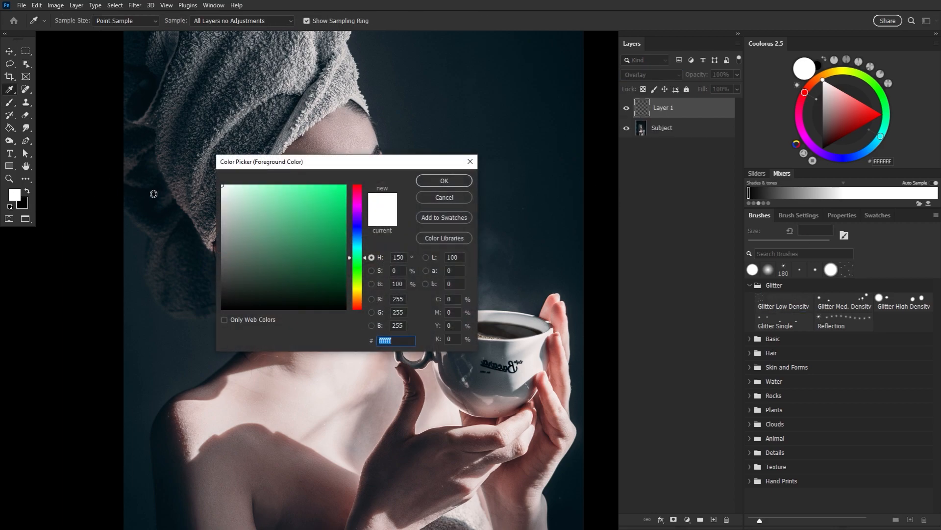
{"action": "left_click", "coordinate": [444, 180]}
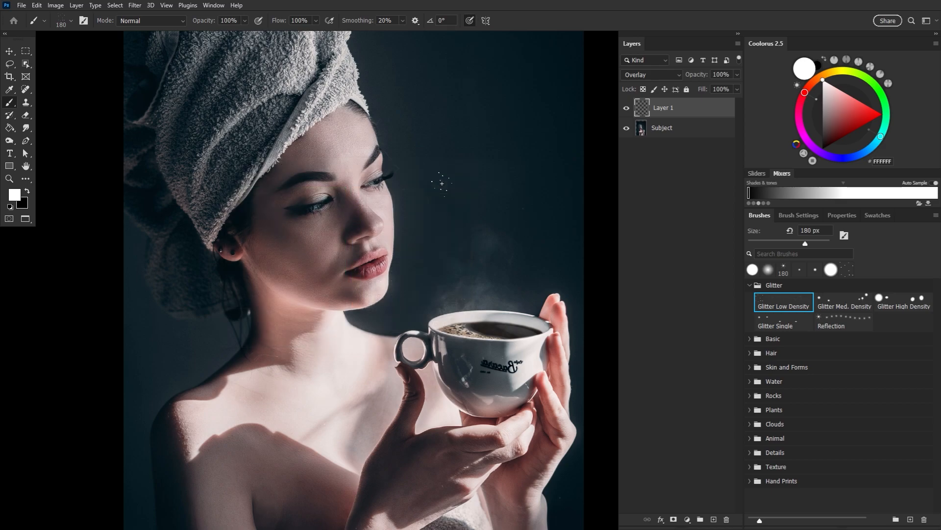
Stamp fine white glitter over the face, cheek, chest and shoulders with Layer 1 at 73% opacity
{"action": "left_click", "coordinate": [319, 220]}
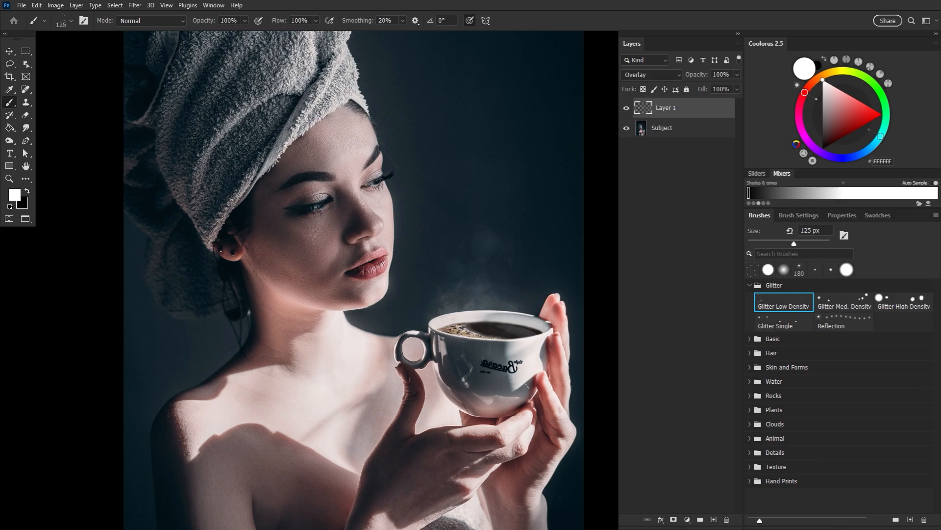
{"action": "left_click", "coordinate": [317, 237]}
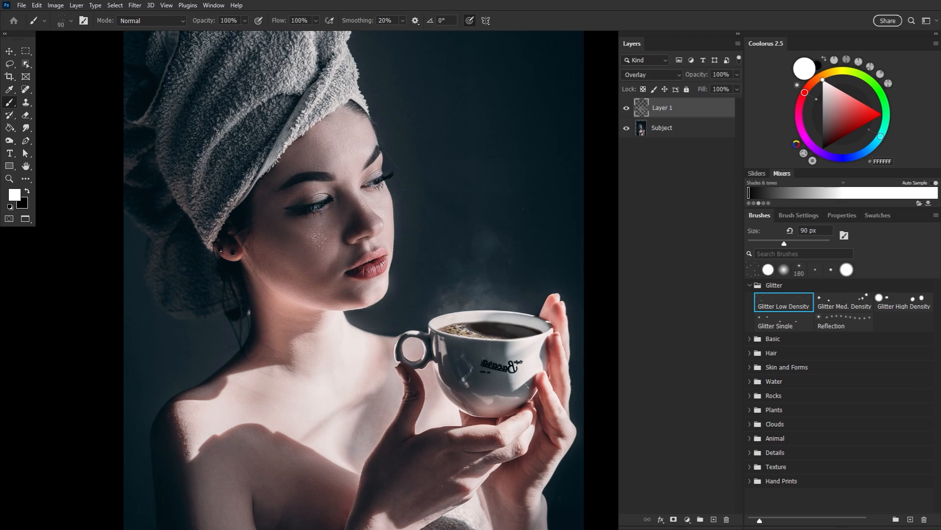
{"action": "left_click", "coordinate": [315, 243]}
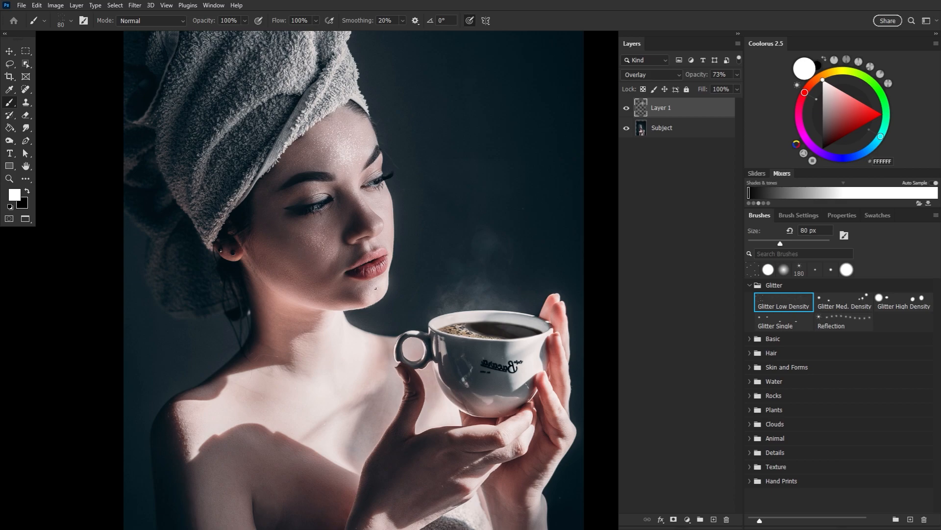
{"action": "left_click", "coordinate": [298, 280]}
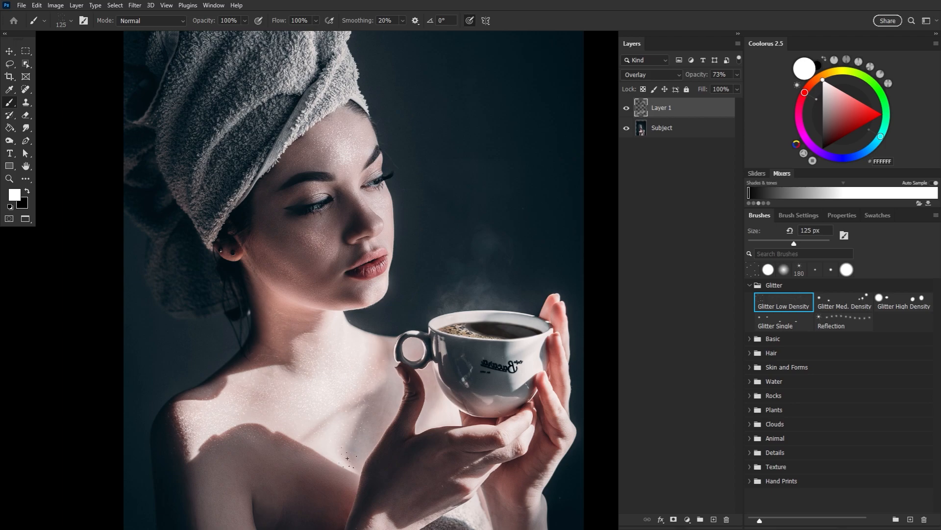
{"action": "scroll", "scroll_direction": "down", "scroll_amount": 3}
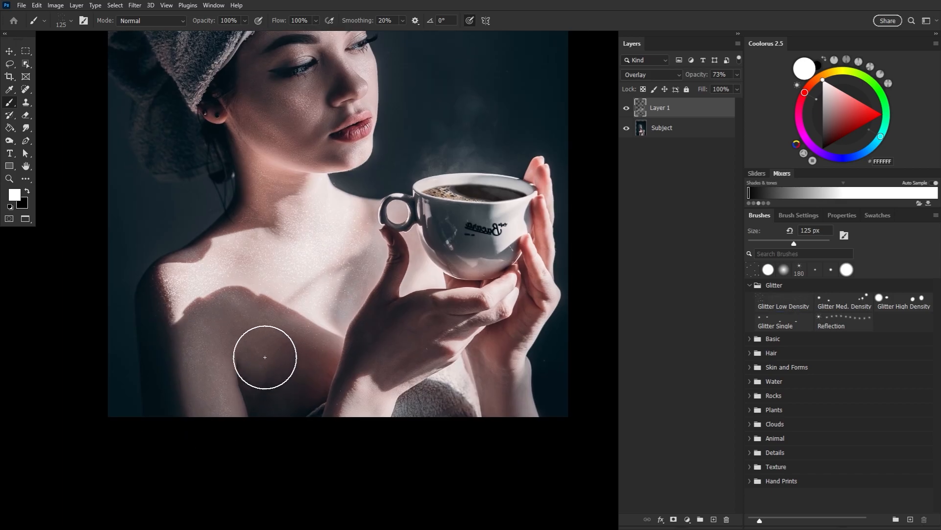
{"action": "left_click", "coordinate": [784, 298]}
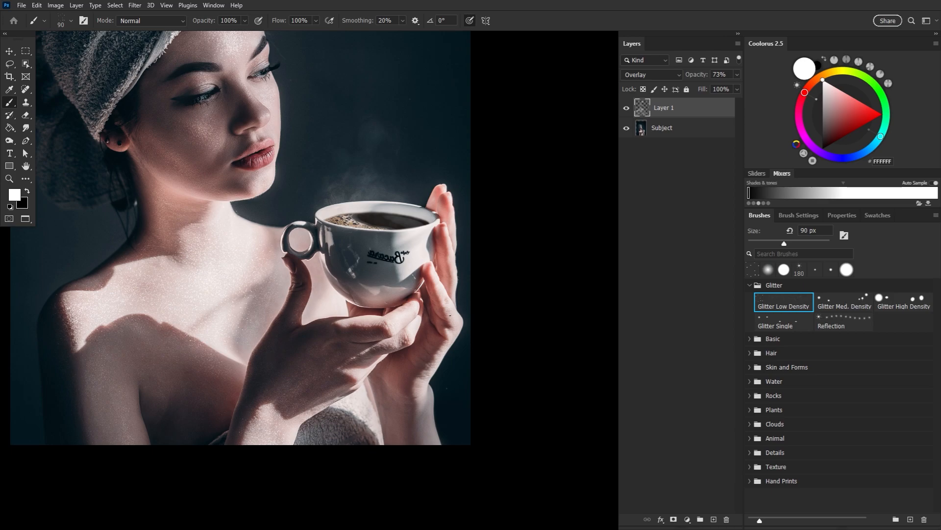
{"action": "left_click", "coordinate": [843, 301]}
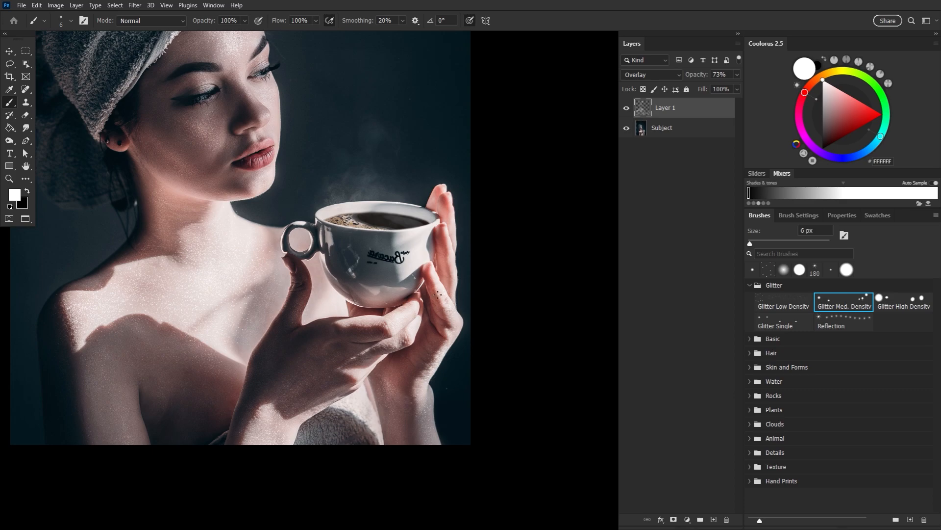
Scatter larger High Density glitter flecks across the neck, chest and forehead
{"action": "left_click", "coordinate": [903, 298]}
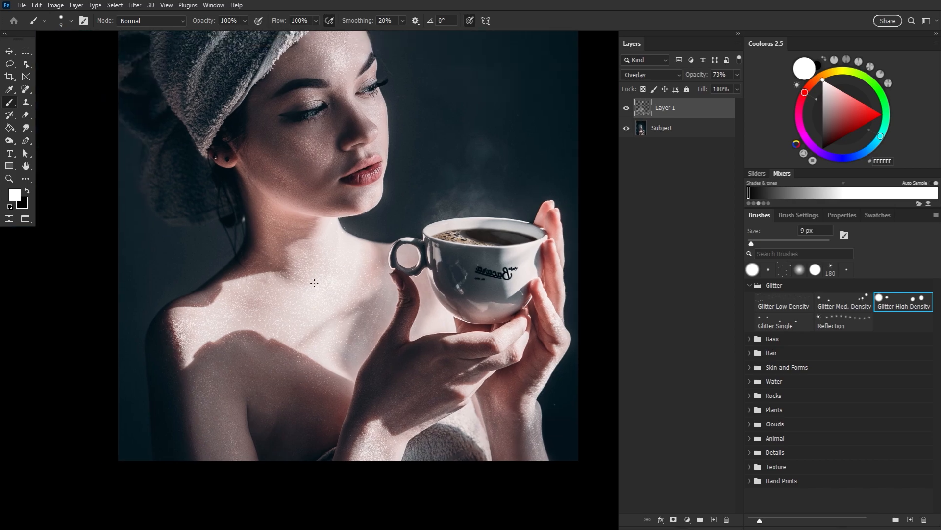
{"action": "left_click_drag", "start_coordinate": [314, 282], "coordinate": [333, 386]}
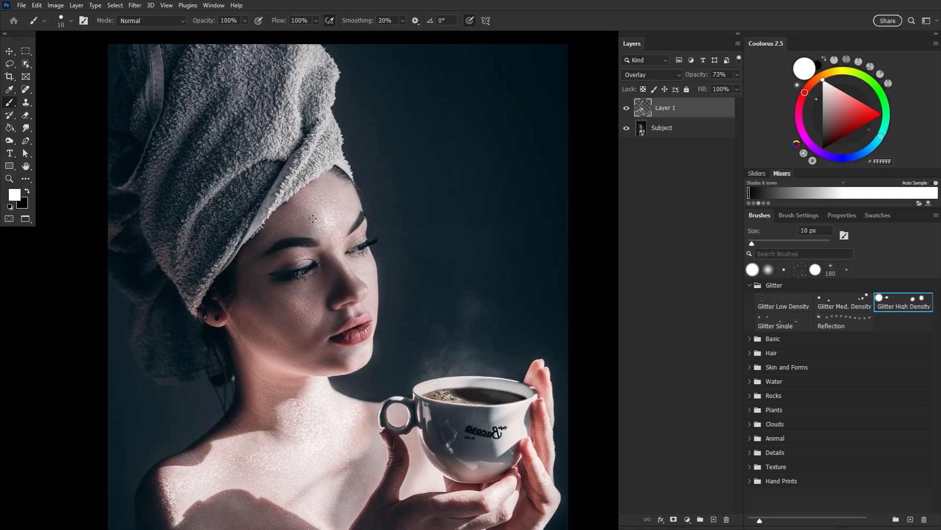
{"action": "left_click", "coordinate": [336, 205]}
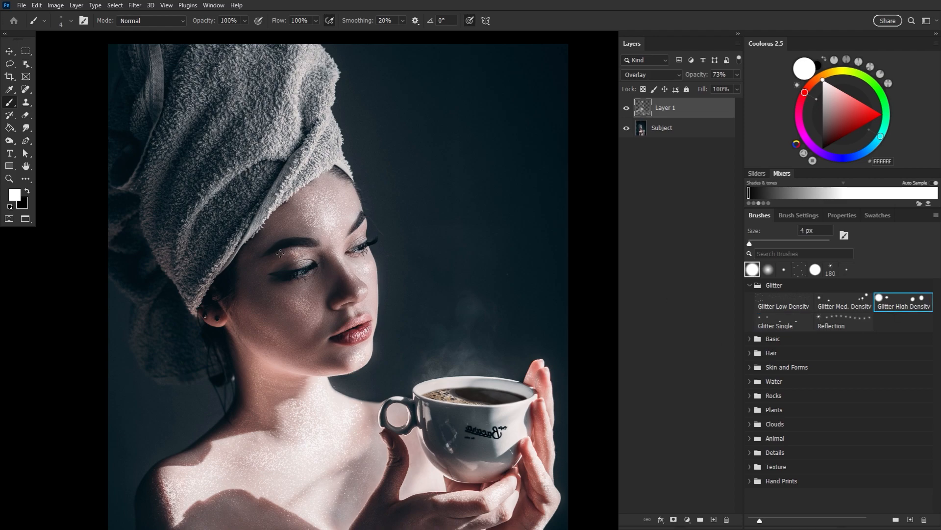
Layer Medium, Low and High Density sparkle clusters over the cheeks and shoulders
{"action": "left_click", "coordinate": [843, 302]}
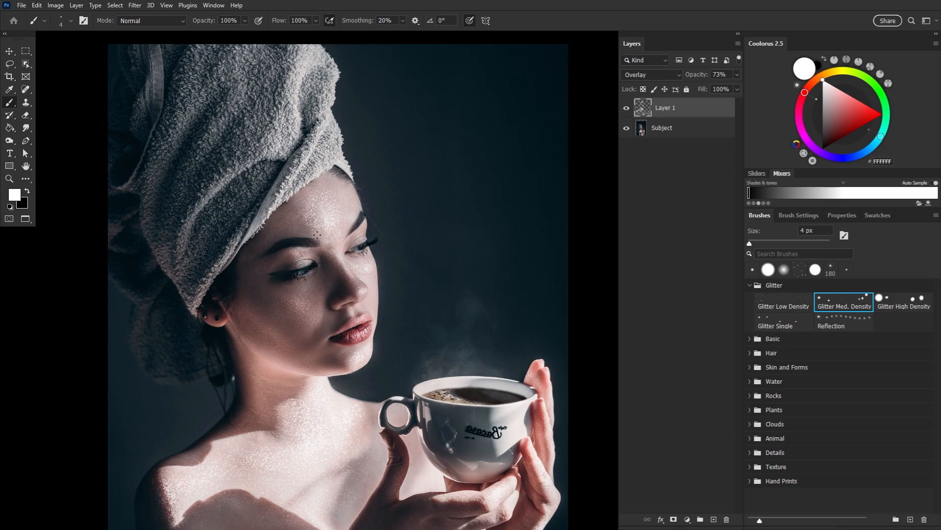
{"action": "left_click", "coordinate": [783, 302]}
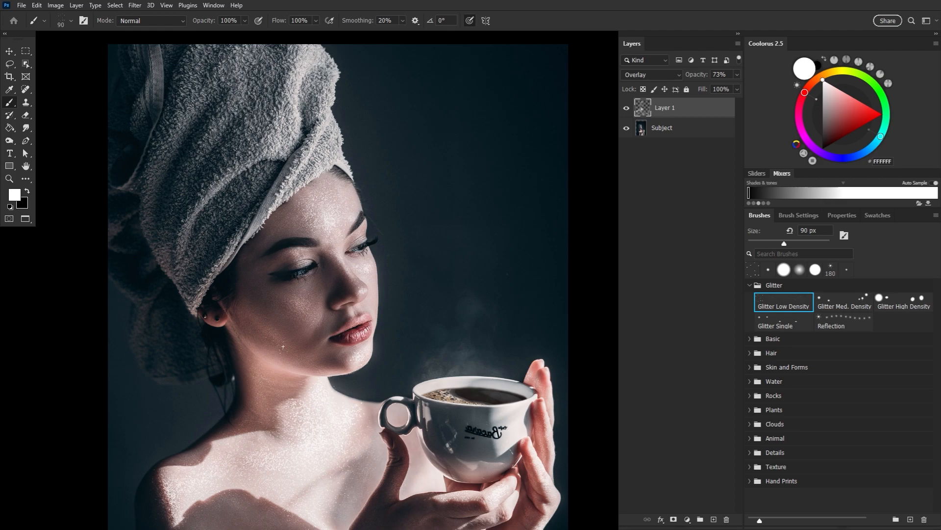
{"action": "left_click", "coordinate": [904, 300]}
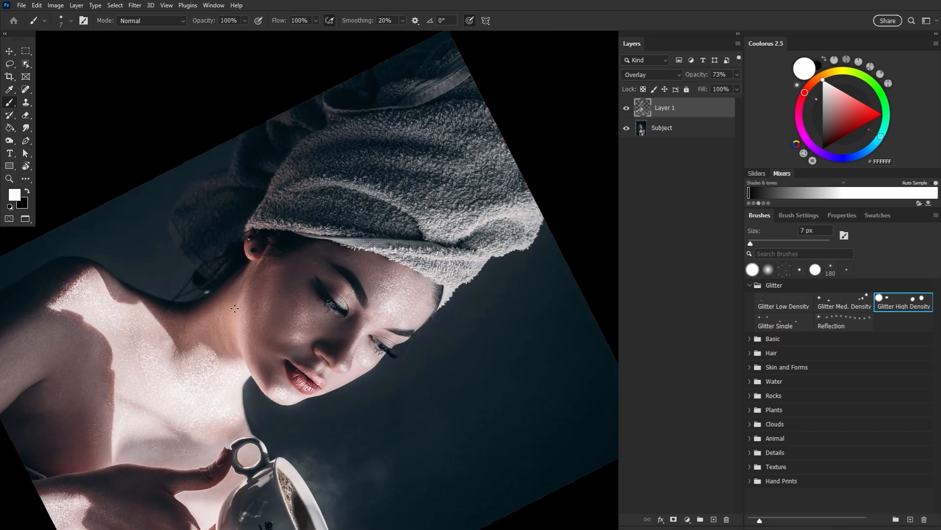
Rotate the canvas and stamp Medium and High Density flecks on the hands and chin, then reset the view
{"action": "left_click_drag", "start_coordinate": [236, 308], "coordinate": [147, 337]}
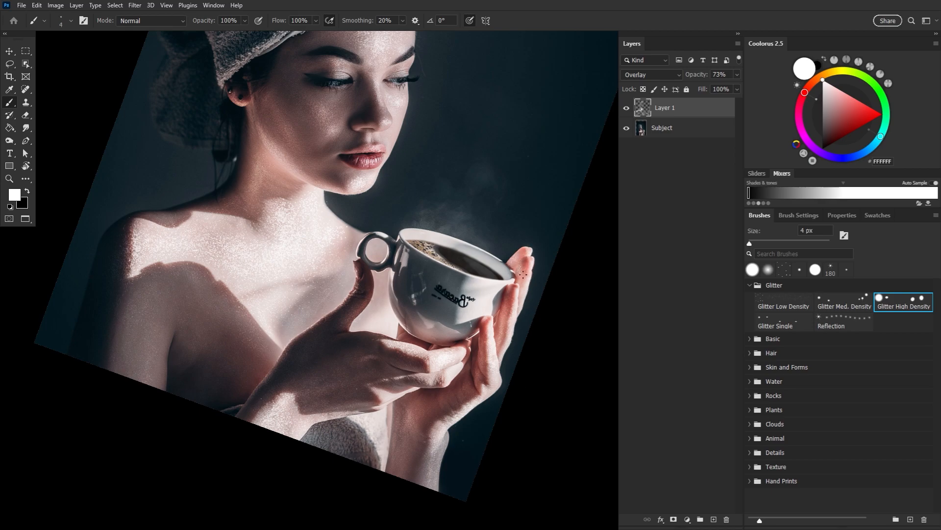
{"action": "left_click", "coordinate": [843, 302]}
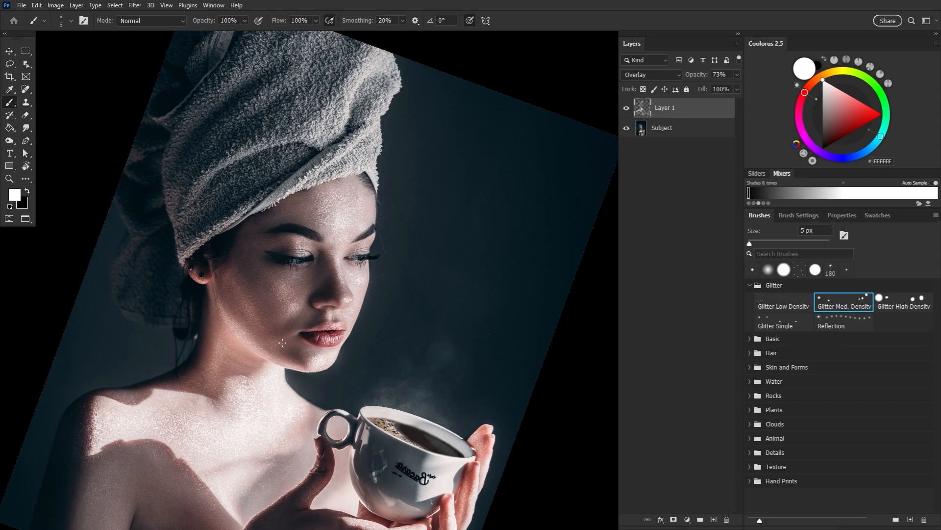
{"action": "left_click", "coordinate": [903, 302]}
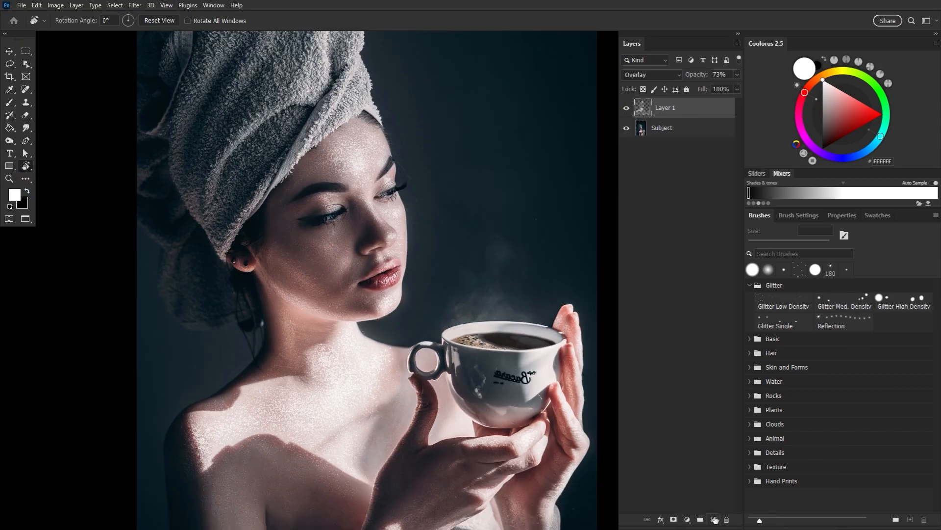
Create Layer 2 in Overlay blending with a dark mauve paint colour
{"action": "left_click", "coordinate": [652, 75]}
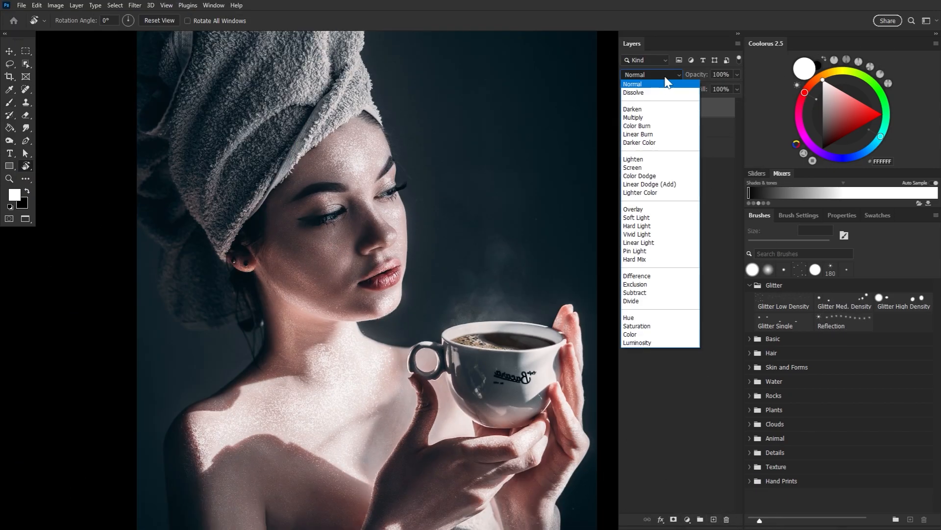
{"action": "left_click", "coordinate": [633, 209]}
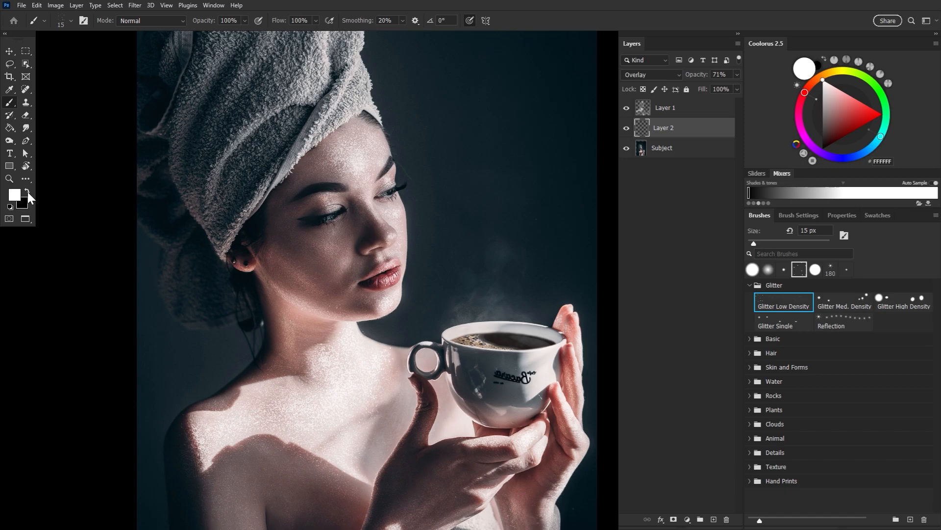
{"action": "left_click", "coordinate": [15, 193]}
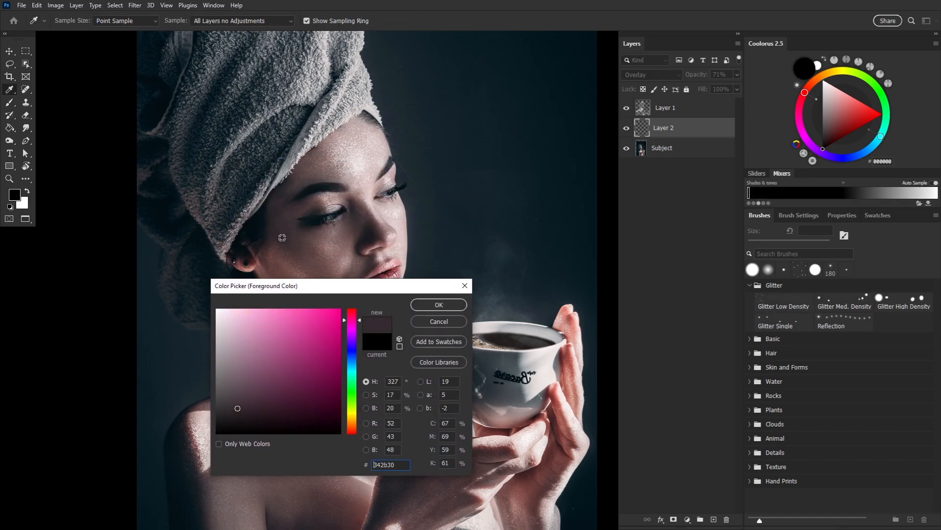
{"action": "left_click", "coordinate": [438, 304]}
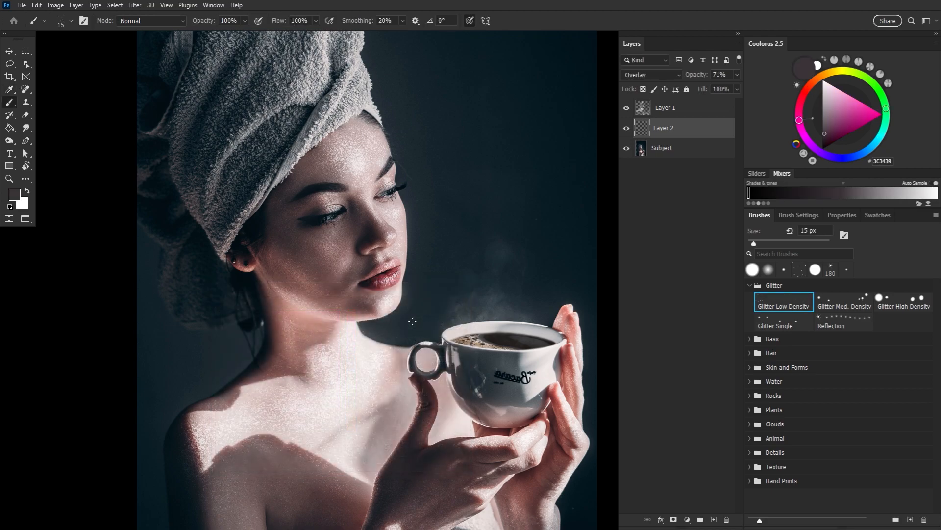
{"action": "mouse_move", "coordinate": [325, 268]}
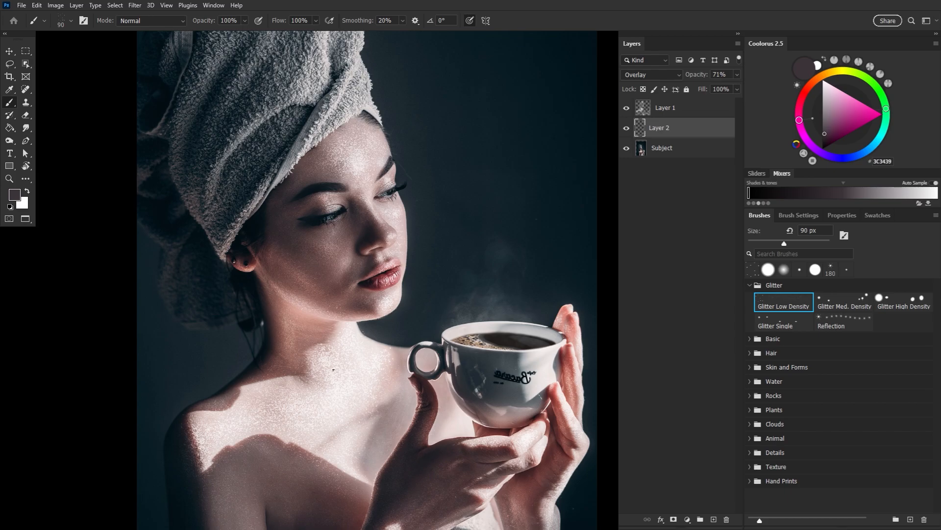
Paint tinted glitter over the portrait and chest with a larger brush, then add Layer 3 on top
{"action": "left_click_drag", "start_coordinate": [782, 242], "coordinate": [804, 242]}
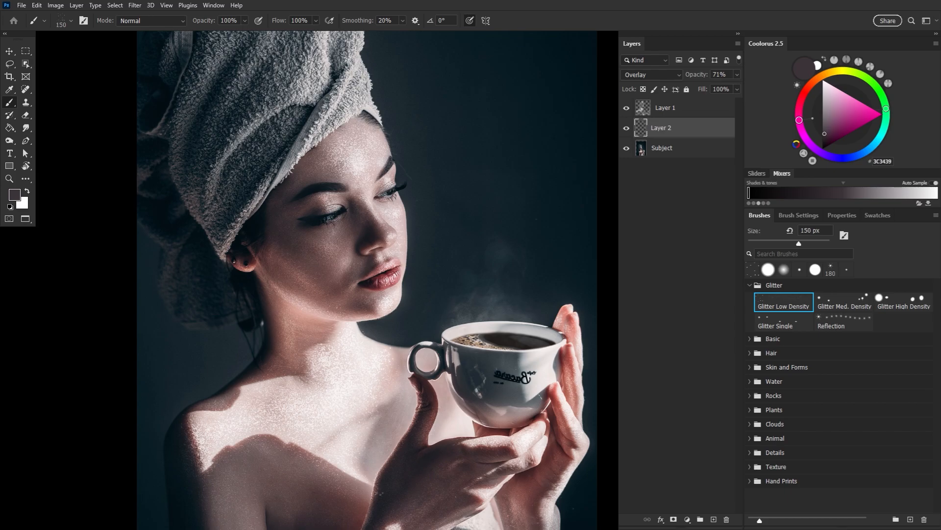
{"action": "scroll", "scroll_direction": "down", "scroll_amount": 3}
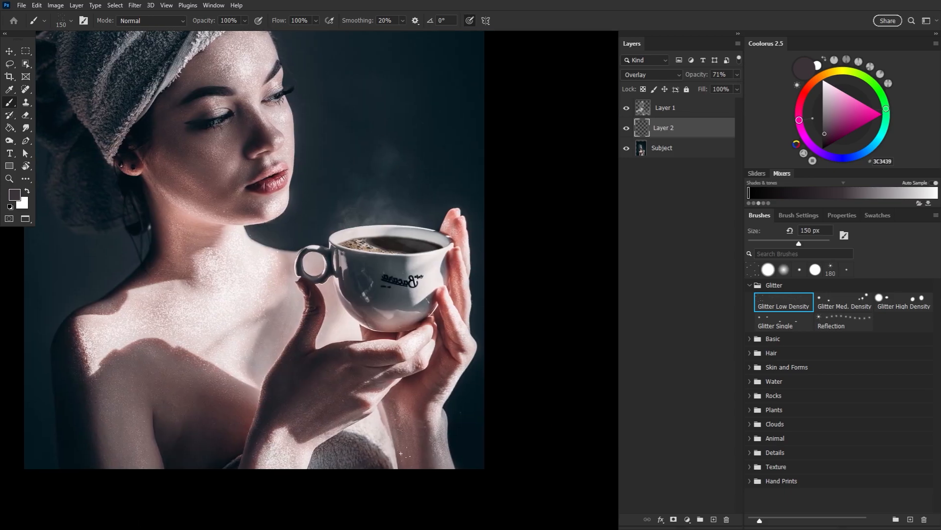
{"action": "left_click", "coordinate": [843, 301]}
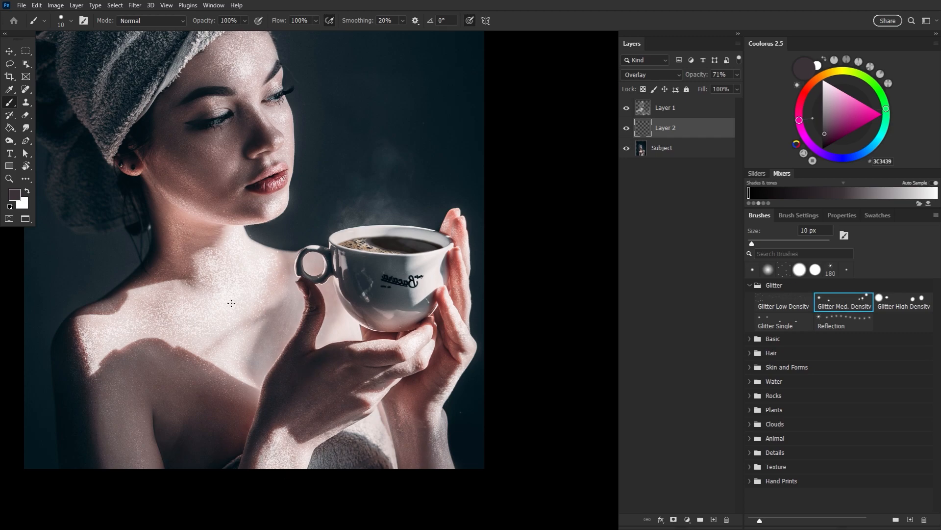
{"action": "left_click", "coordinate": [903, 298]}
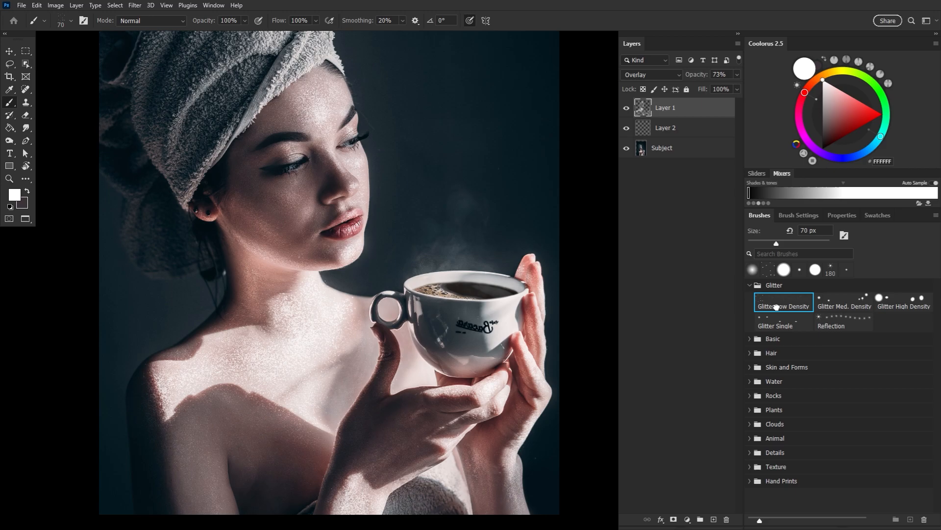
{"action": "left_click", "coordinate": [15, 194]}
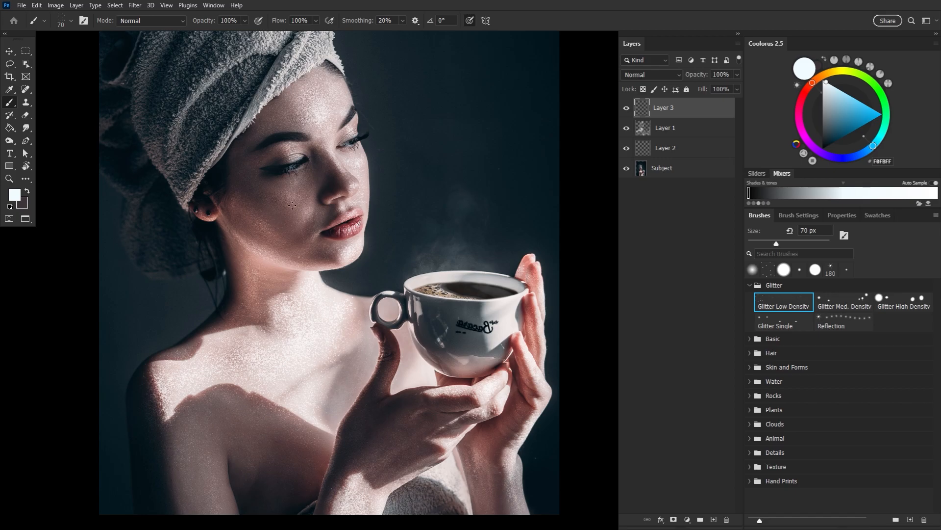
Stamp 90 px Low Density glitter flecks onto the skin, upper arm and shoulder edge on Layer 3
{"action": "left_click_drag", "start_coordinate": [775, 243], "coordinate": [792, 244]}
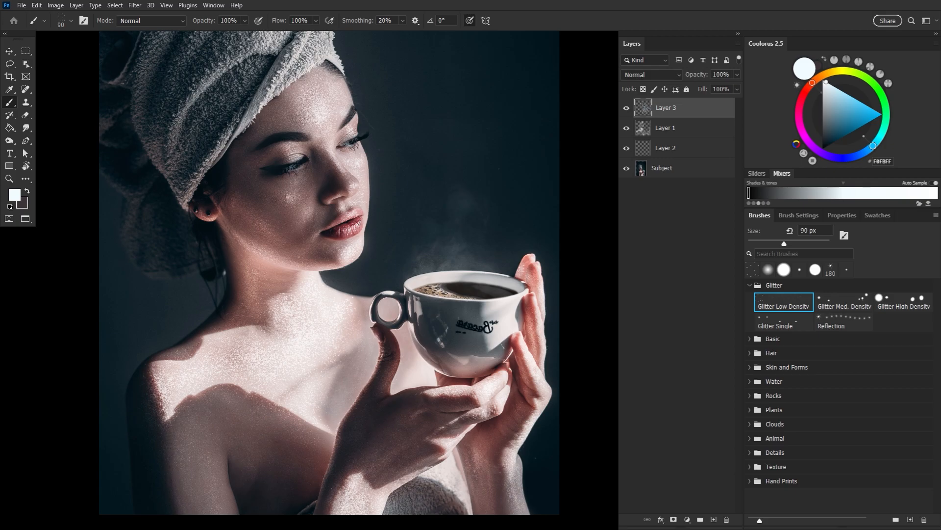
{"action": "left_click", "coordinate": [317, 98]}
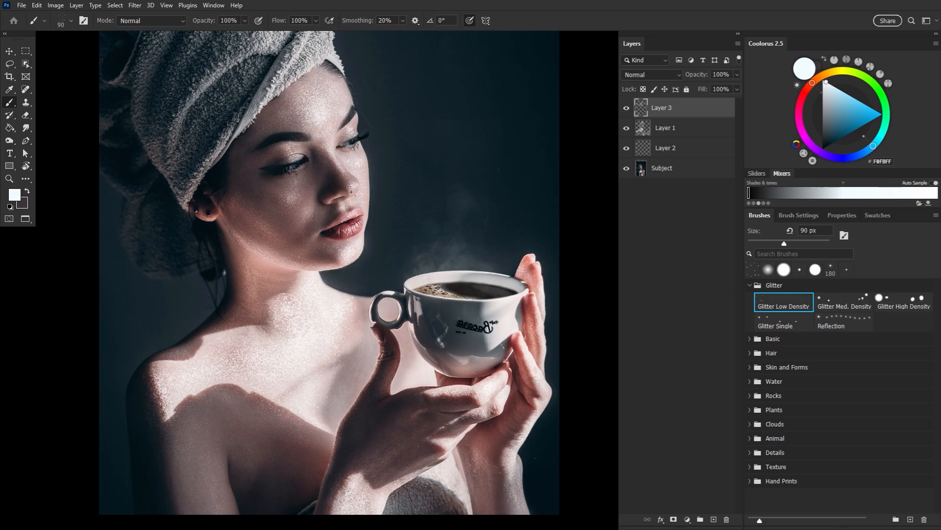
{"action": "left_click", "coordinate": [272, 234]}
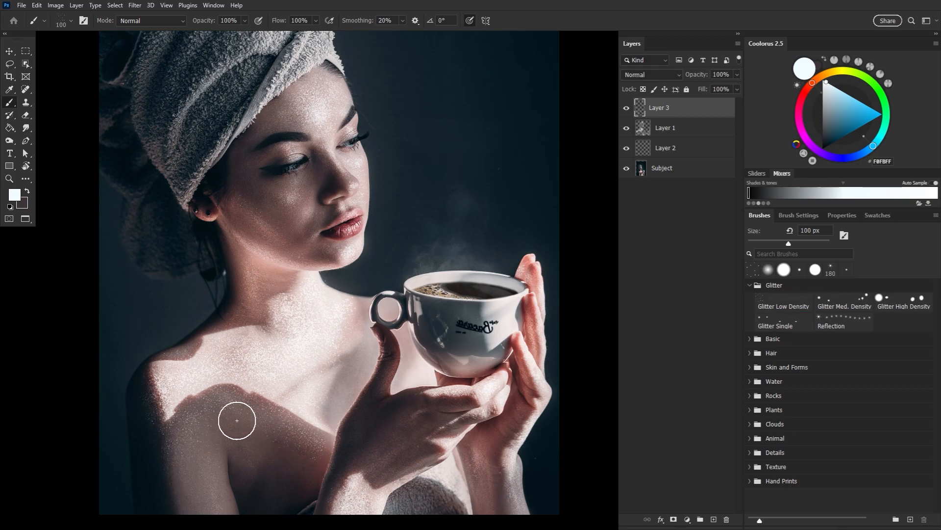
{"action": "left_click", "coordinate": [782, 301]}
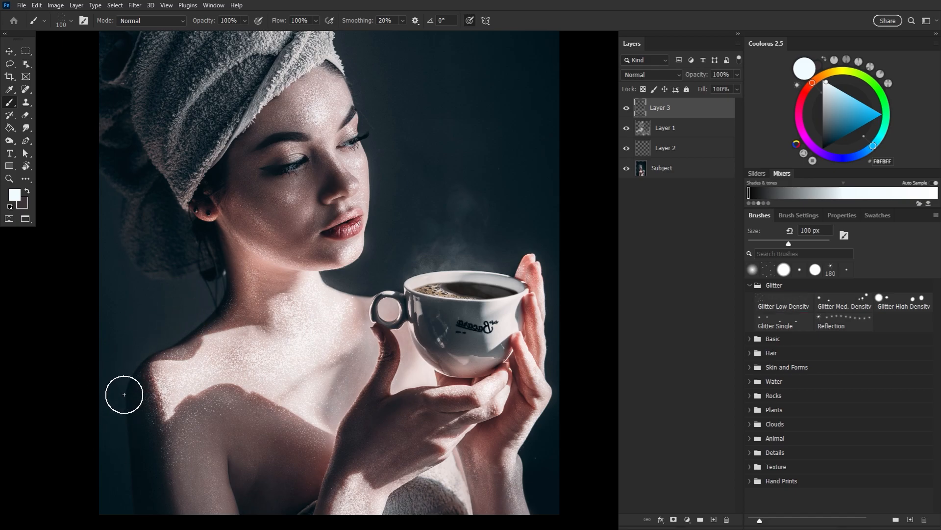
{"action": "left_click", "coordinate": [783, 301]}
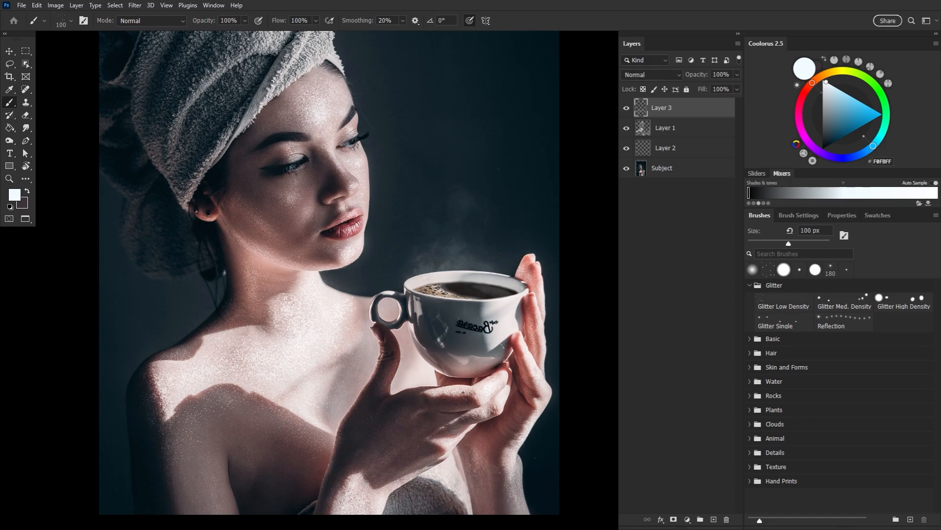
{"action": "left_click", "coordinate": [782, 301]}
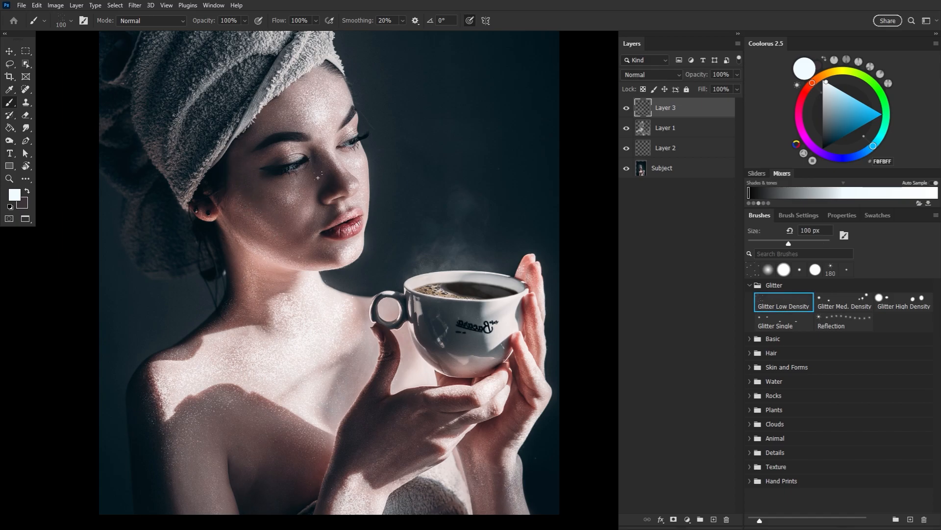
Add white glitter flecks to the face and the cheek below the eye
{"action": "left_click", "coordinate": [318, 177]}
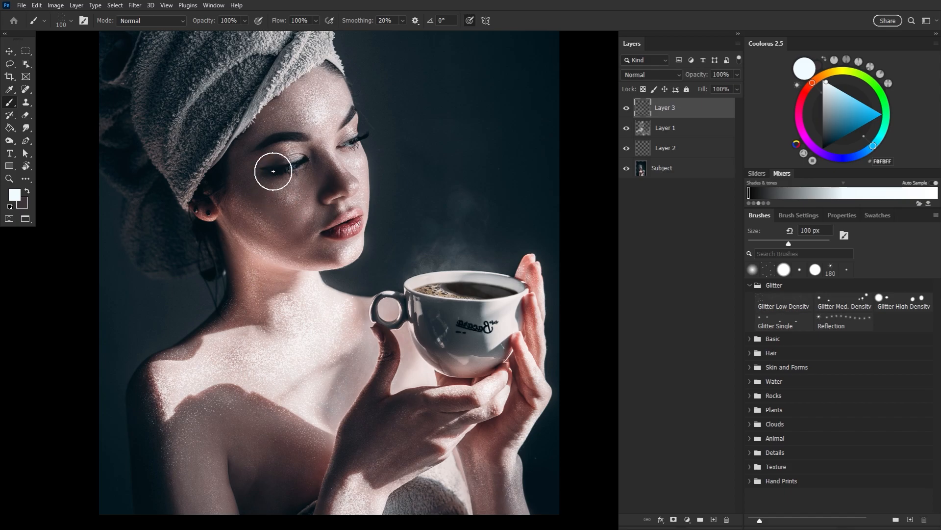
{"action": "left_click", "coordinate": [782, 301]}
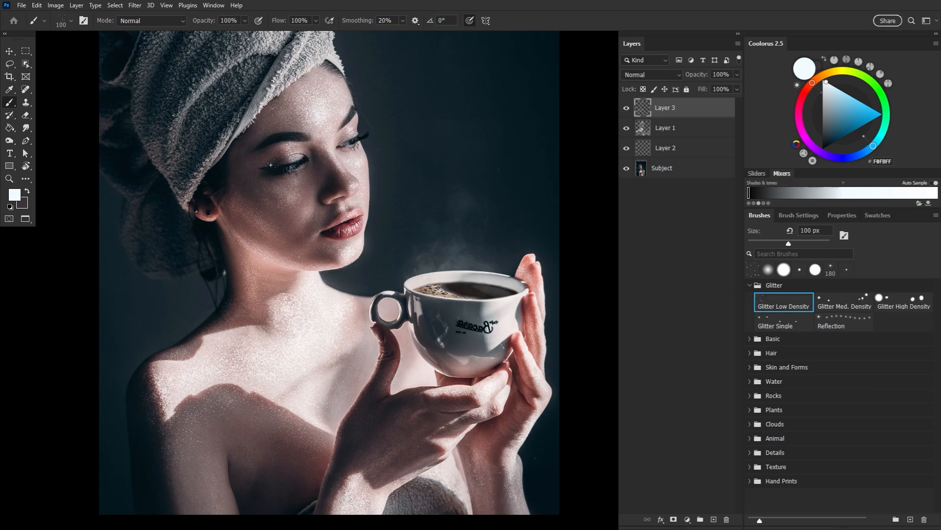
{"action": "left_click", "coordinate": [903, 301]}
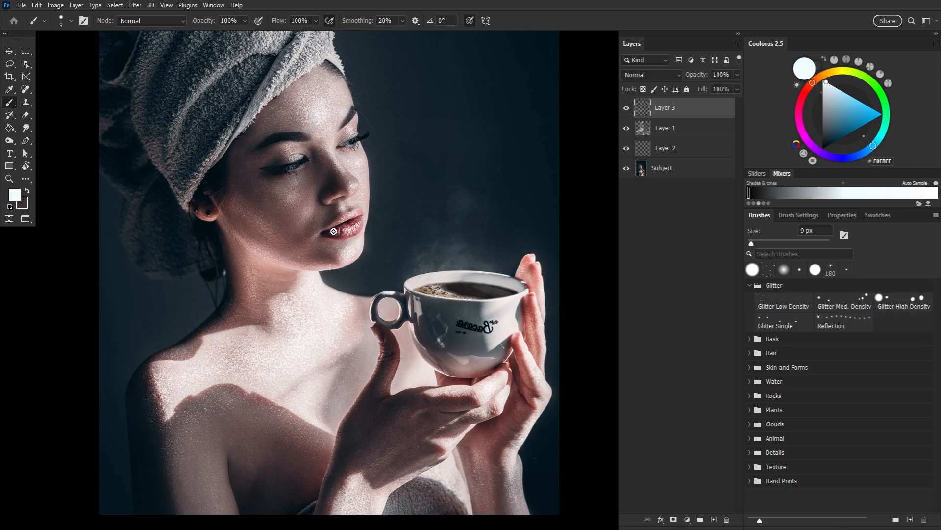
Place 15 px High Density sparkles on the lip and forehead, scatter more across the face, and create Layer 4
{"action": "left_click", "coordinate": [902, 298]}
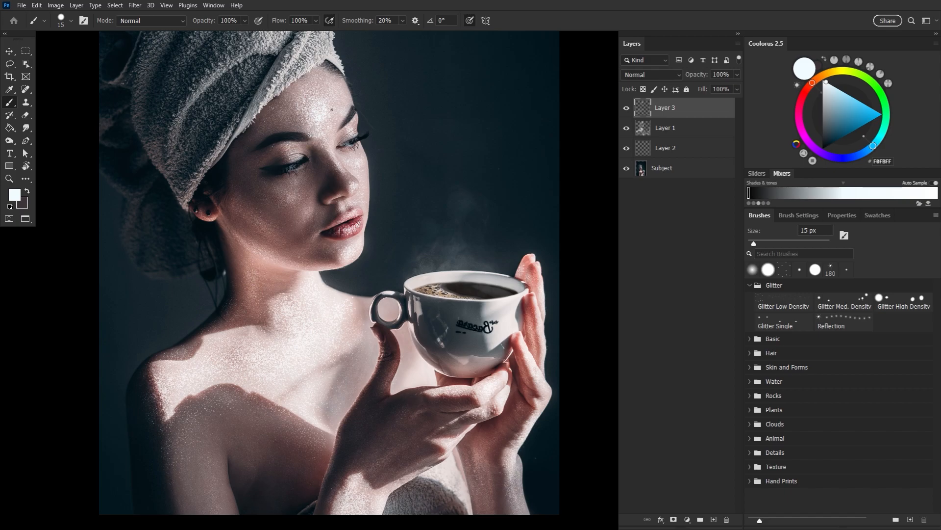
{"action": "left_click", "coordinate": [903, 306]}
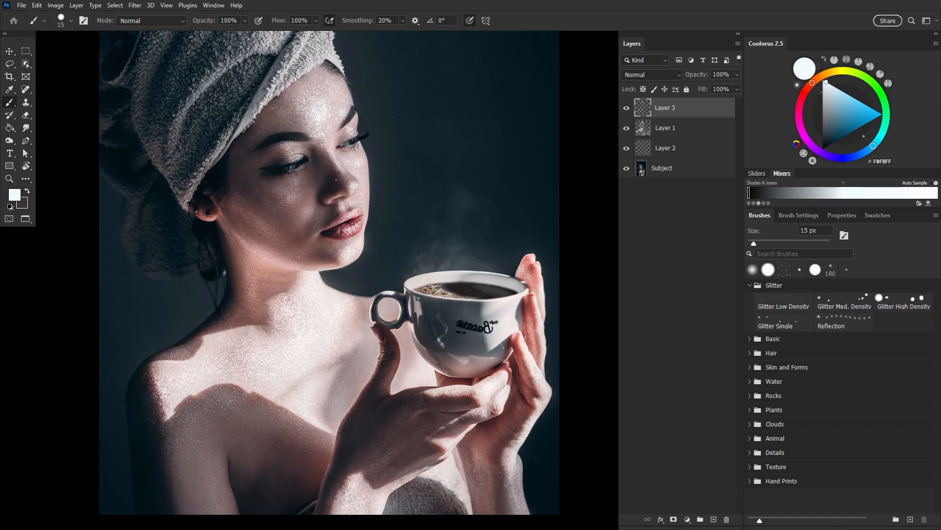
{"action": "left_click", "coordinate": [903, 306]}
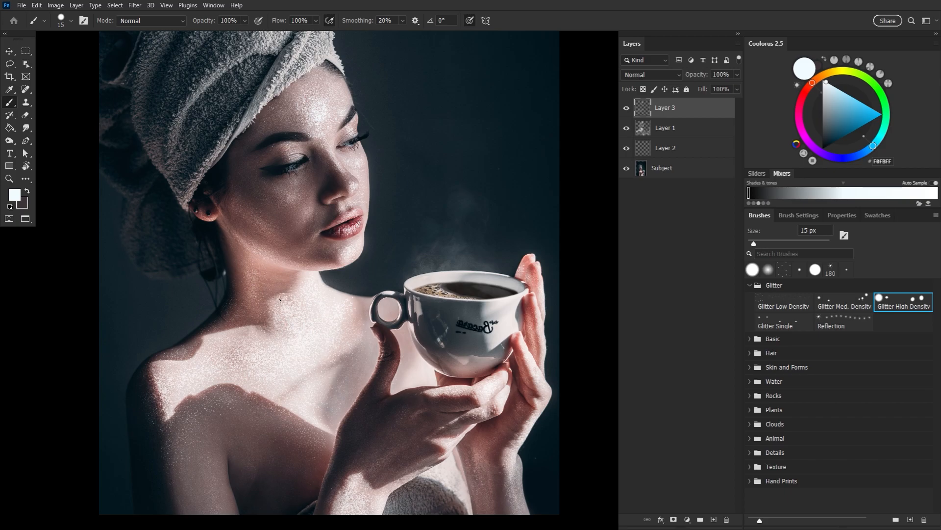
{"action": "left_click_drag", "start_coordinate": [280, 299], "coordinate": [156, 384]}
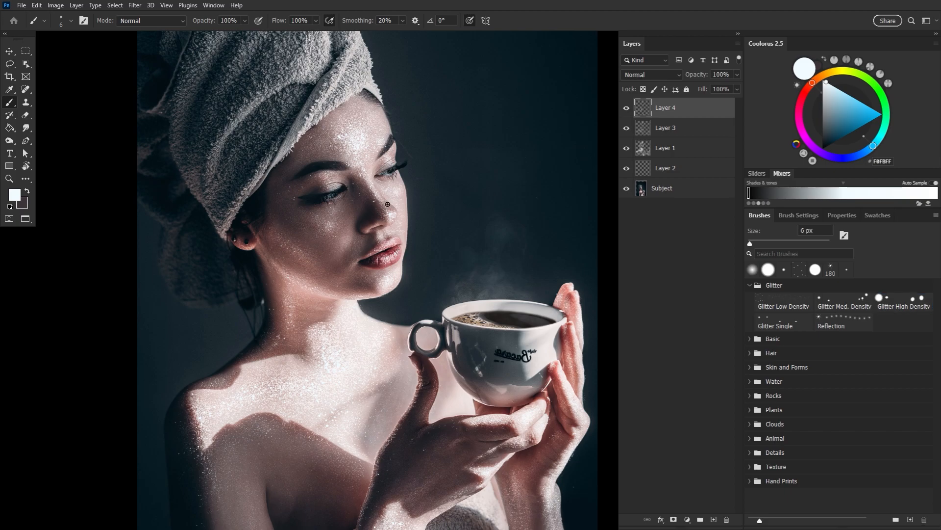
Dab 6 px sparkles on the nose, lip and forehead, smudge those near the upper lip at 23%, and add Layer 5
{"action": "left_click", "coordinate": [903, 302]}
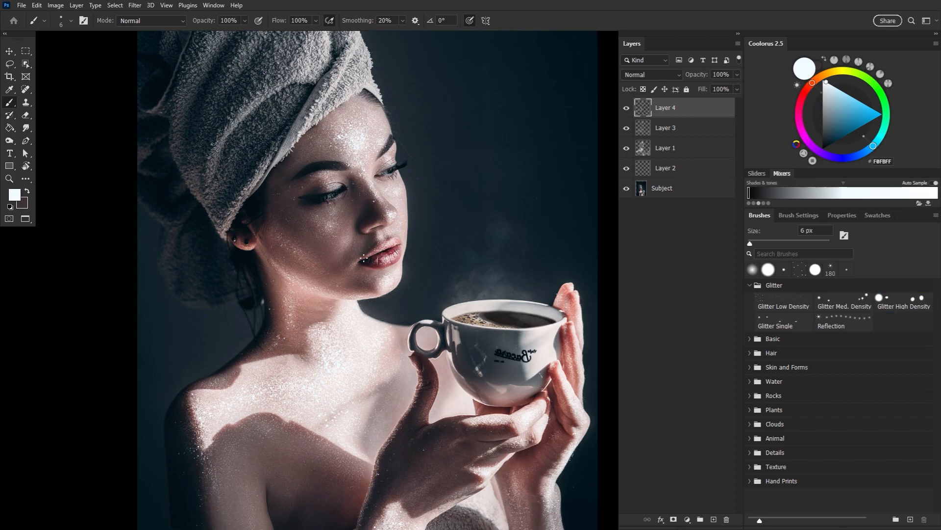
{"action": "left_click", "coordinate": [903, 300]}
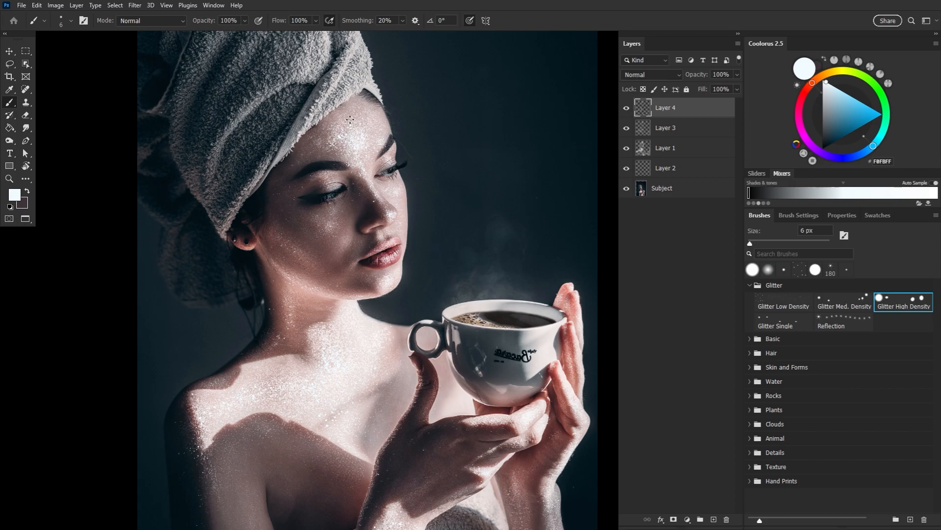
{"action": "left_click_drag", "start_coordinate": [351, 120], "coordinate": [376, 162]}
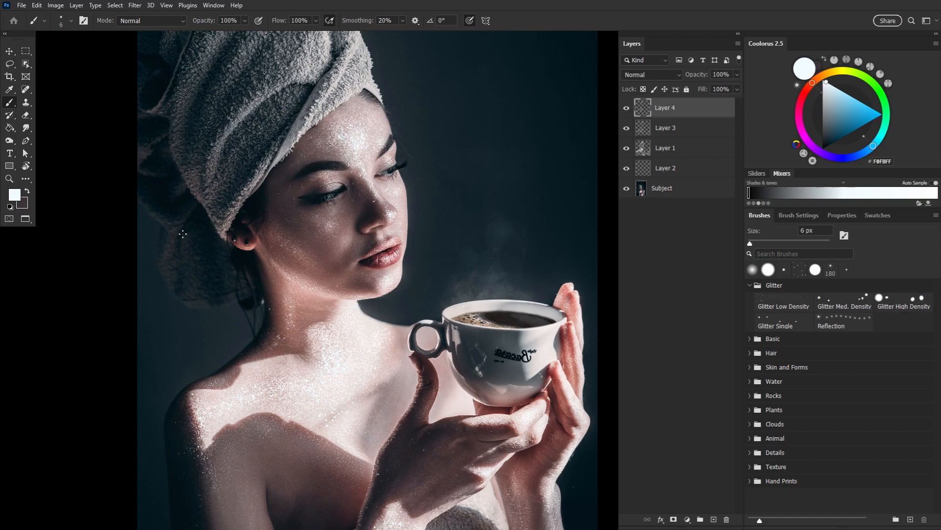
{"action": "left_click", "coordinate": [903, 301]}
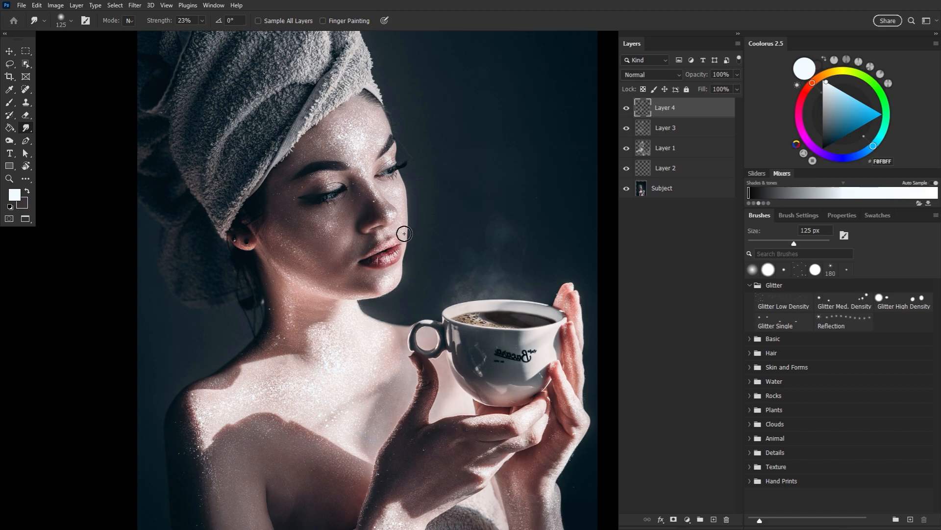
{"action": "left_click", "coordinate": [665, 168]}
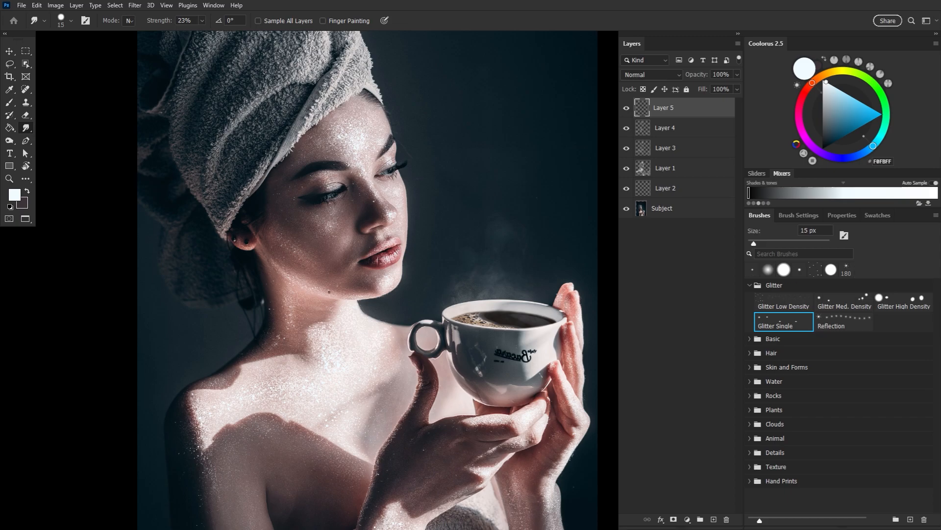
Add single sparkle flecks, erase strays, and create Layer 6 plus Layer 7 above the Subject photo
{"action": "left_click", "coordinate": [903, 298]}
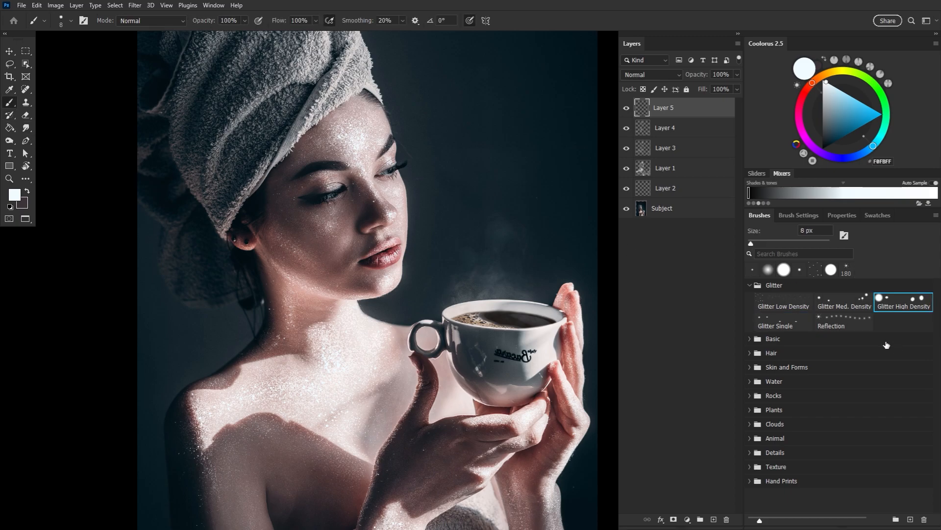
{"action": "left_click", "coordinate": [782, 314]}
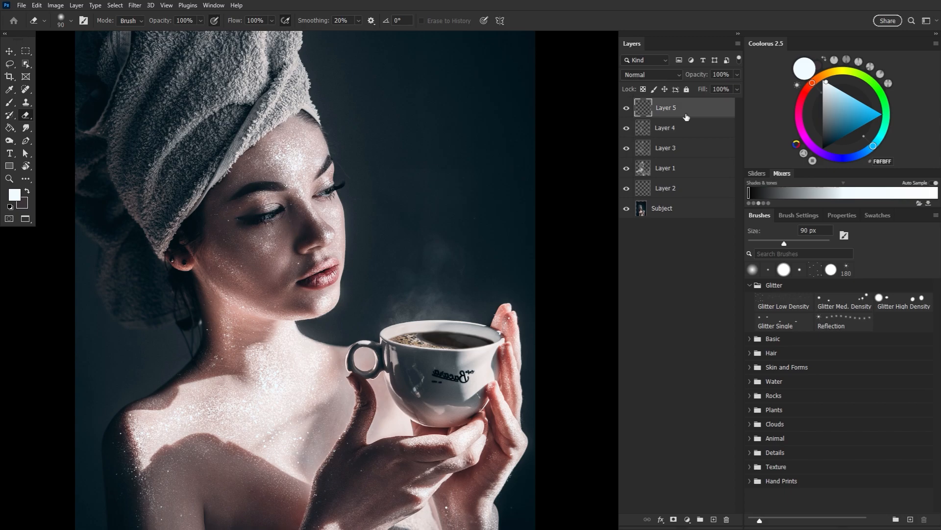
{"action": "left_click", "coordinate": [783, 318]}
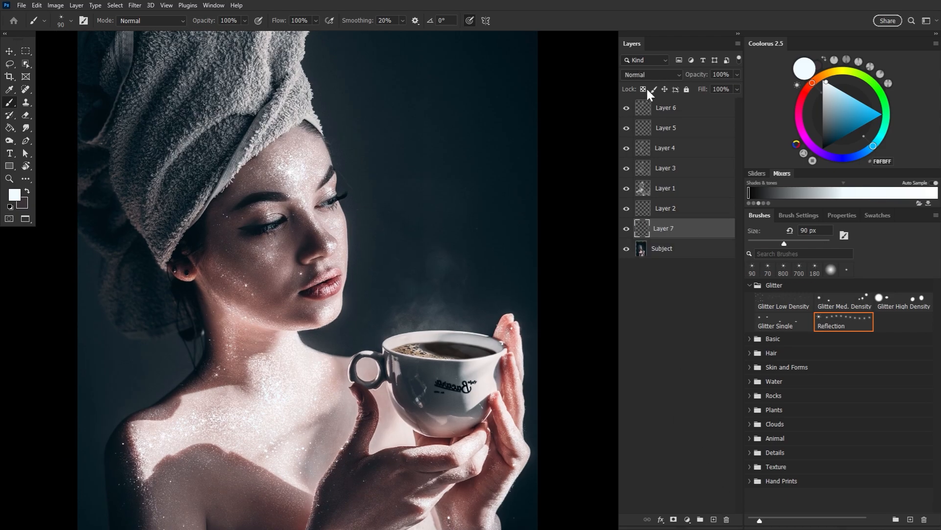
Brush a pale green tint over the face on Layer 7 at Overlay 72% with a 500 px soft brush
{"action": "left_click", "coordinate": [15, 193]}
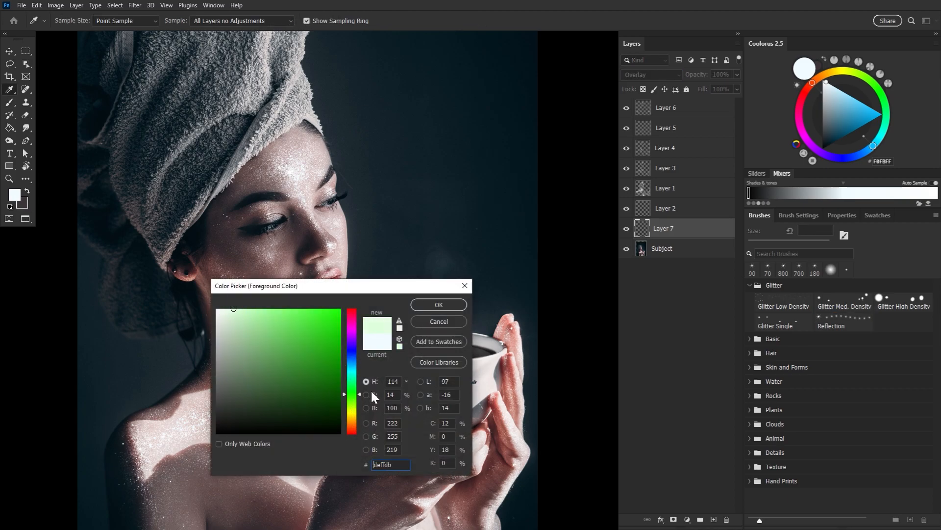
{"action": "left_click", "coordinate": [438, 304]}
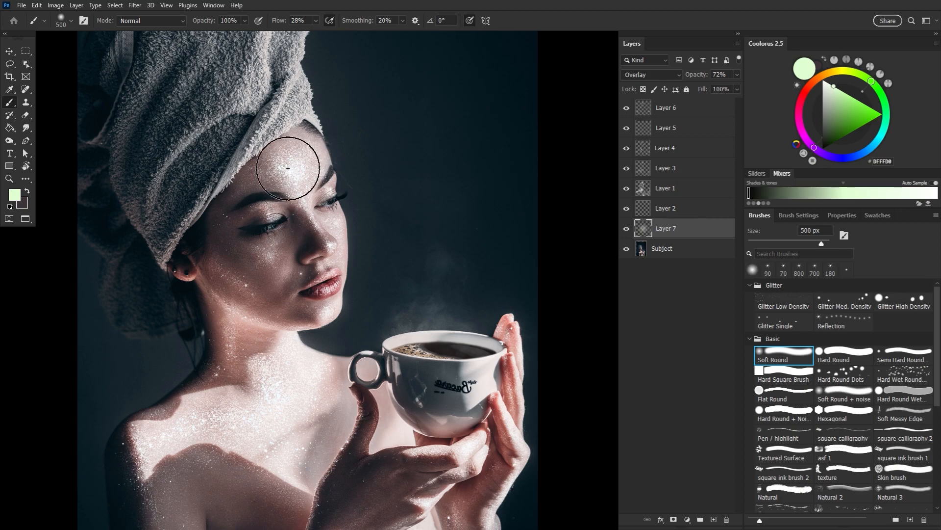
{"action": "left_click_drag", "start_coordinate": [287, 168], "coordinate": [259, 249]}
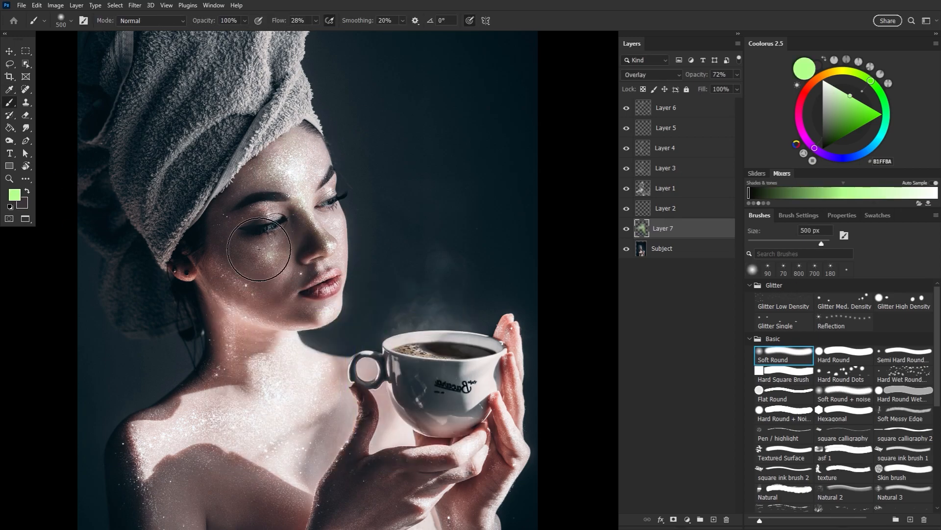